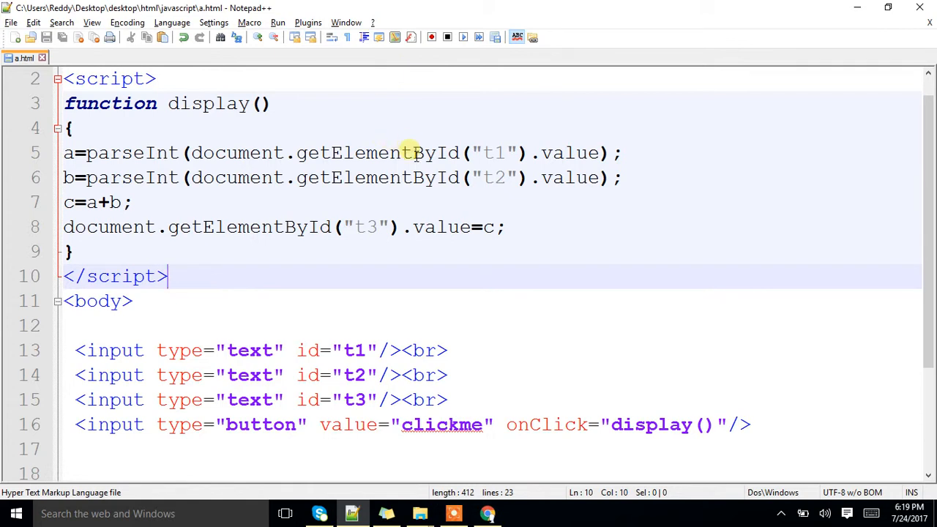
Rewrite display() lookups as getElementsByName("t1")[0], [1], [2] and save a.html.
text(s)
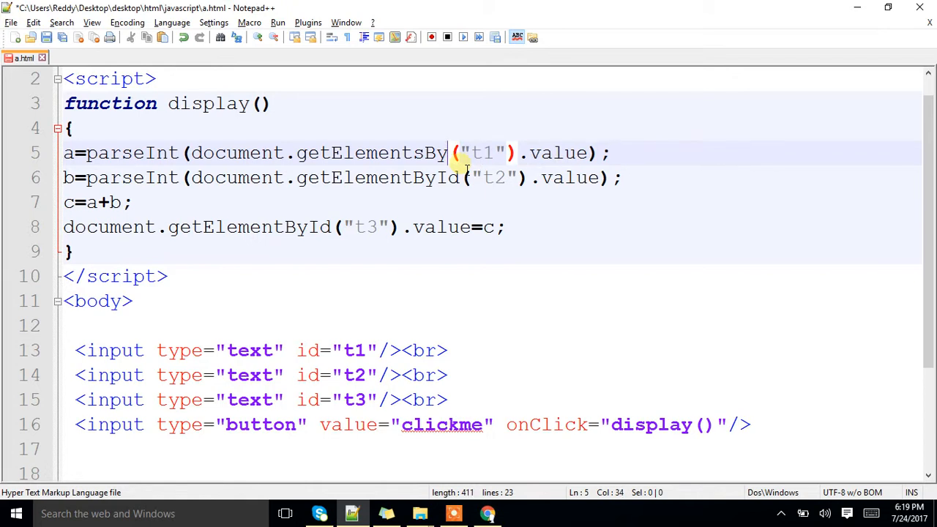
text(Name)
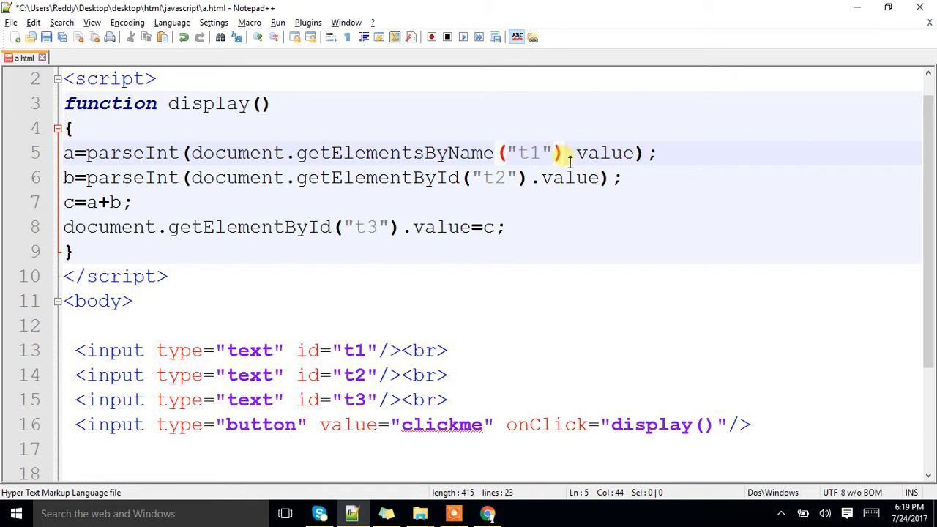
text([])
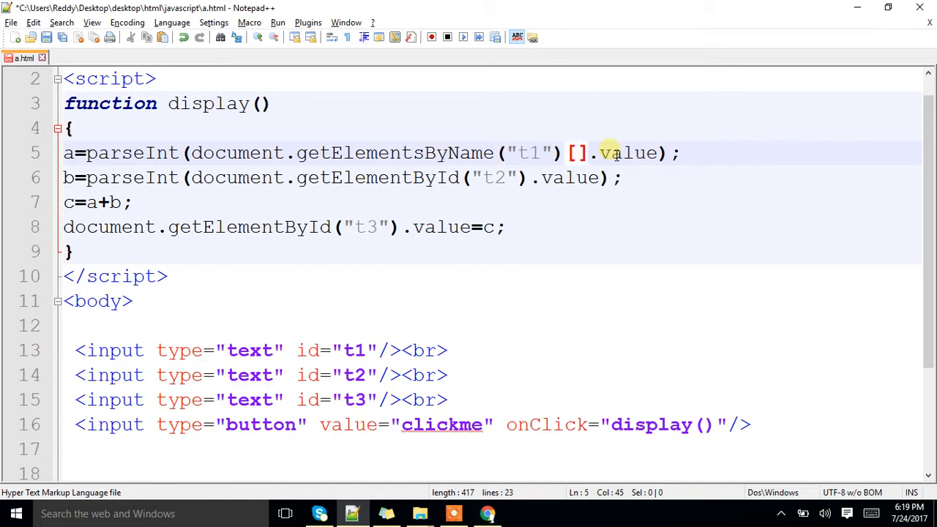
text(0)
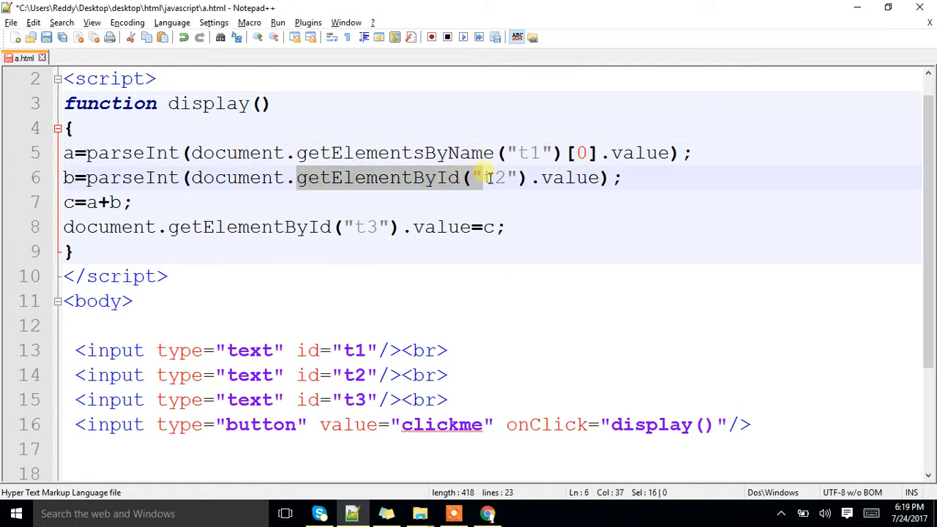
text(getElementsByName("t1")[0])
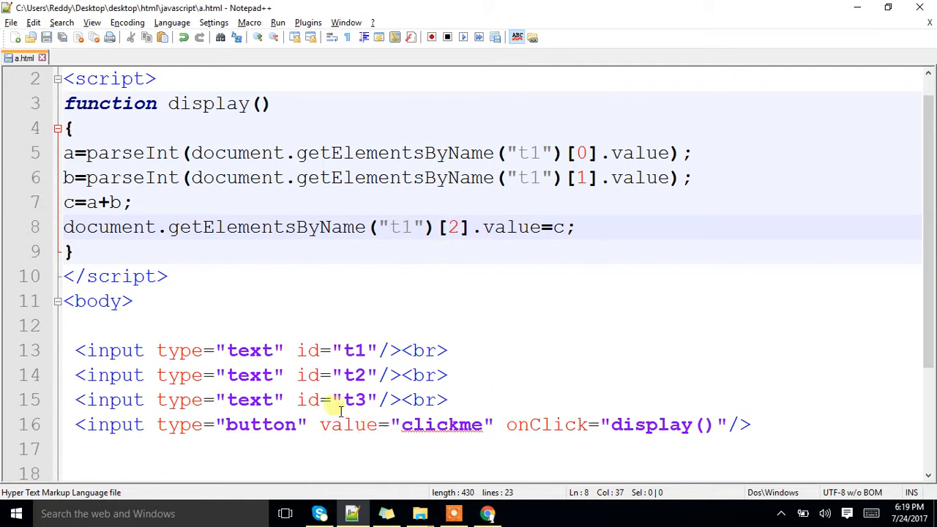
Give the three text inputs name="t1" in place of their ids and save.
text(name)
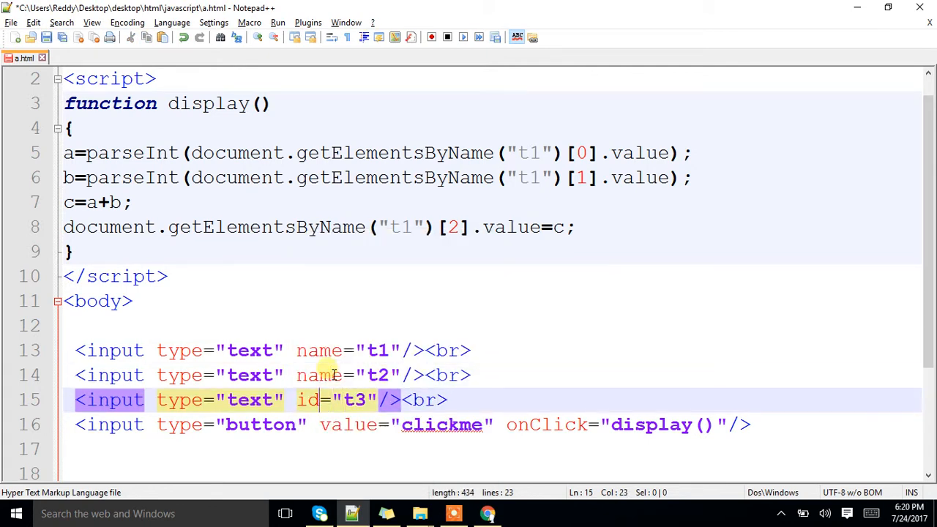
text(name)
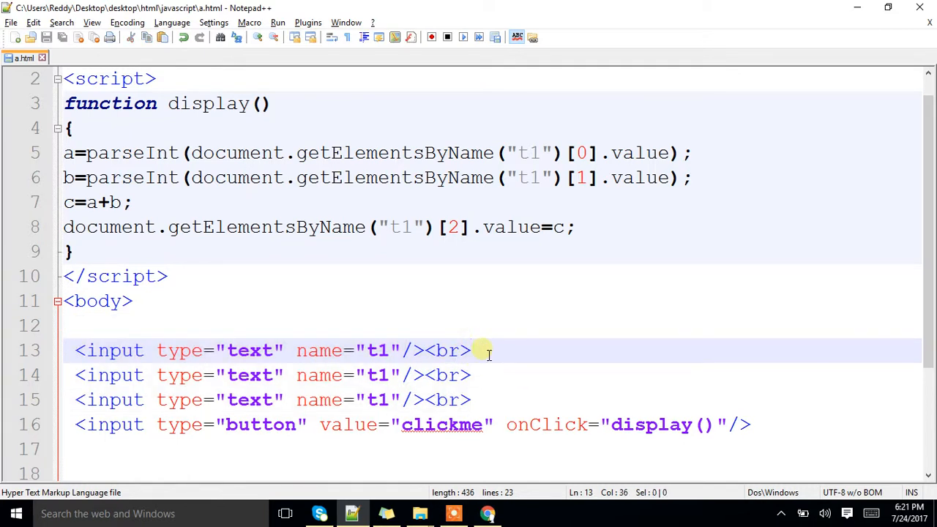
mouse_move(487, 375)
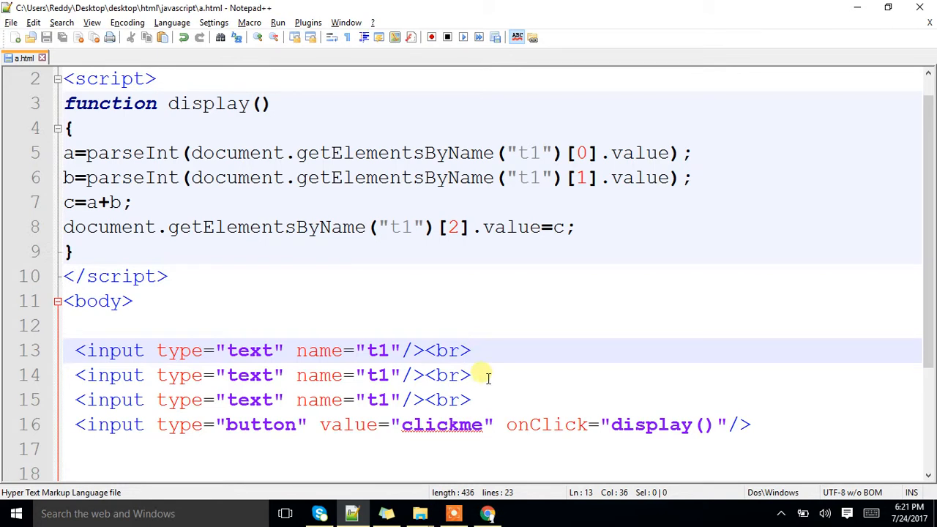
mouse_move(482, 382)
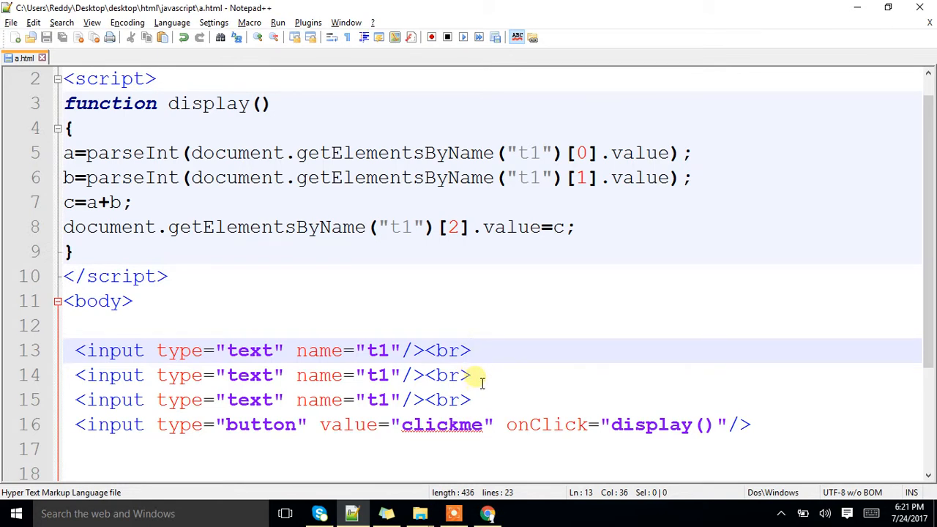
mouse_move(480, 408)
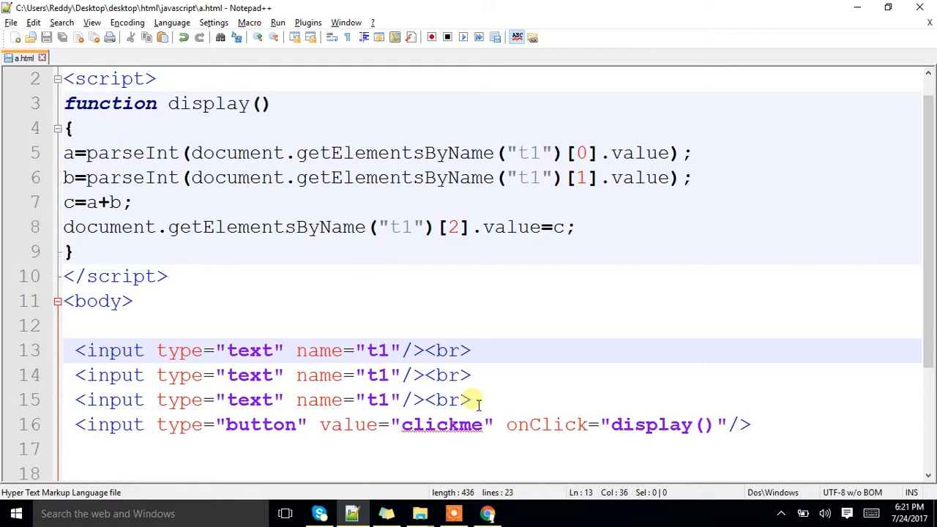
mouse_move(503, 194)
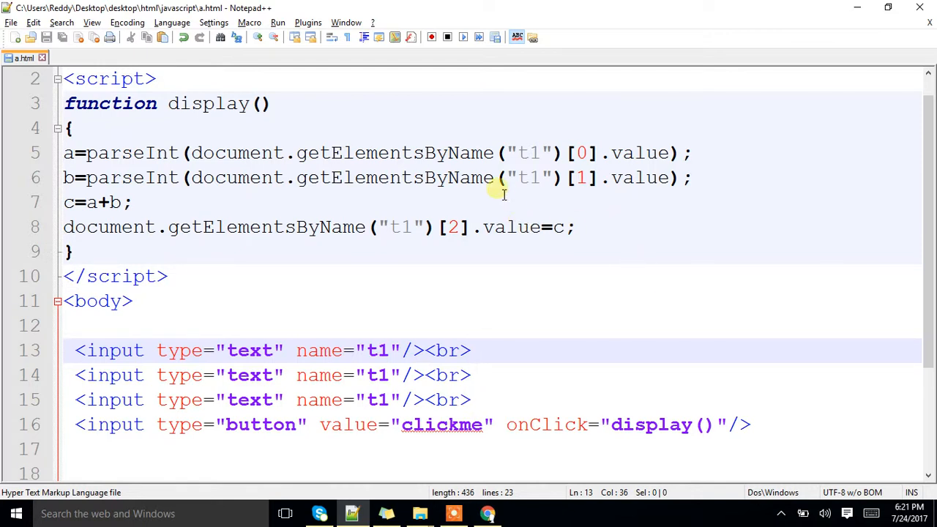
mouse_move(523, 169)
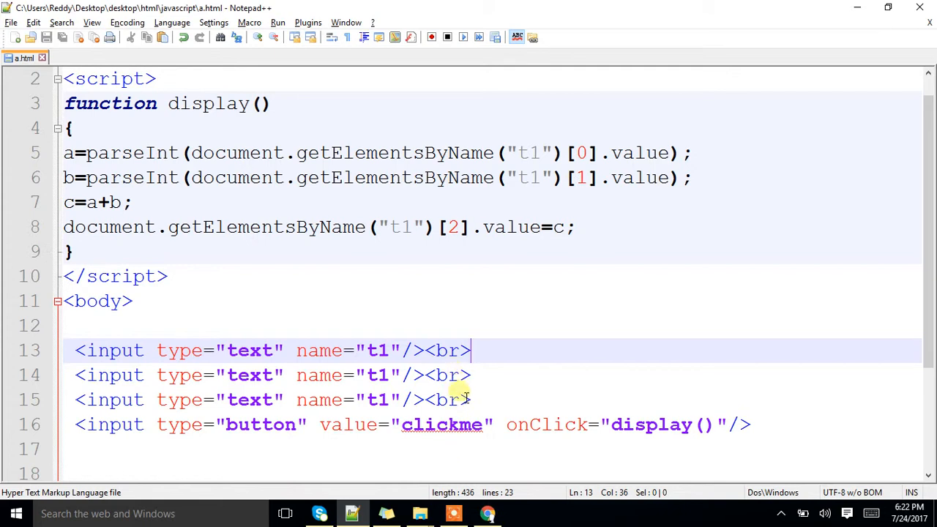
mouse_move(485, 351)
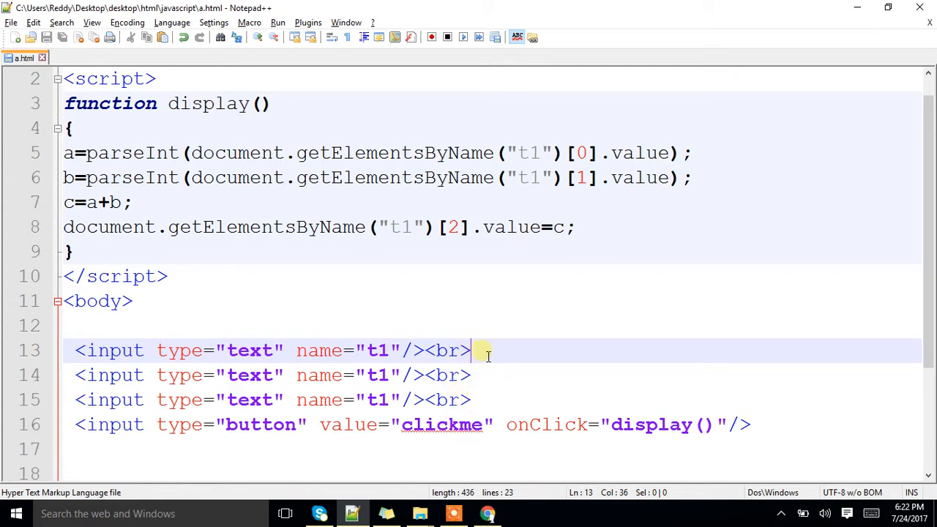
mouse_move(485, 403)
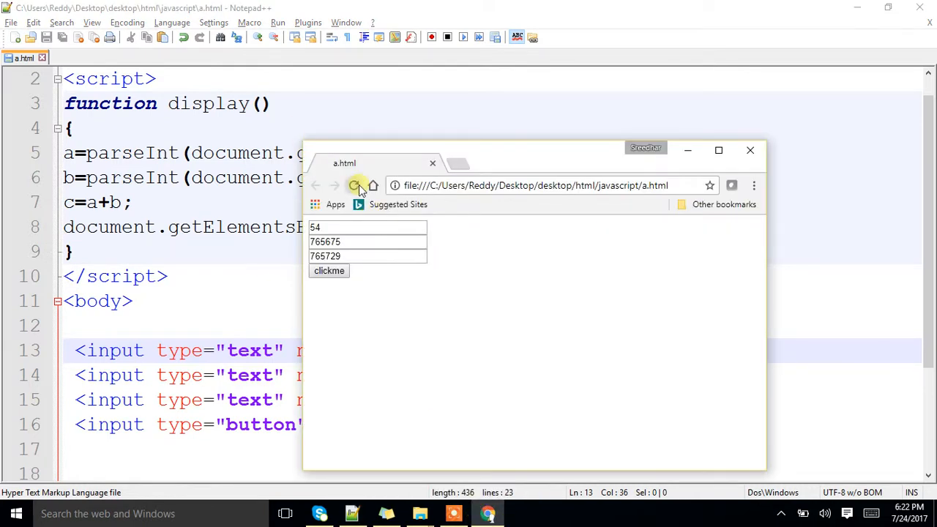
click(353, 185)
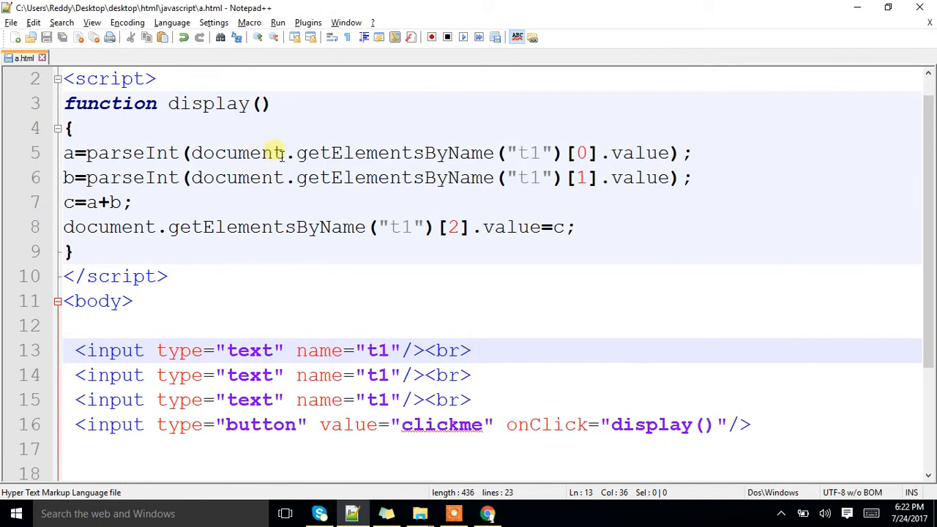
mouse_move(444, 402)
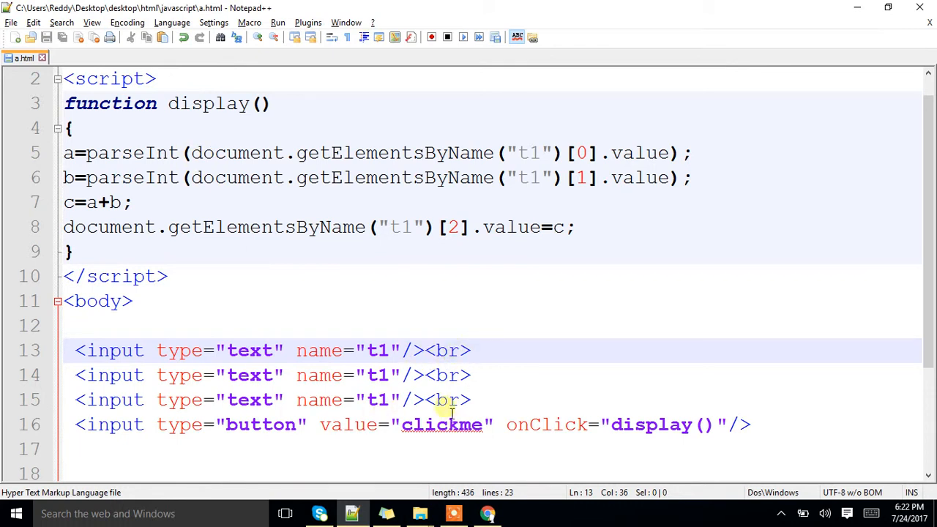
mouse_move(489, 153)
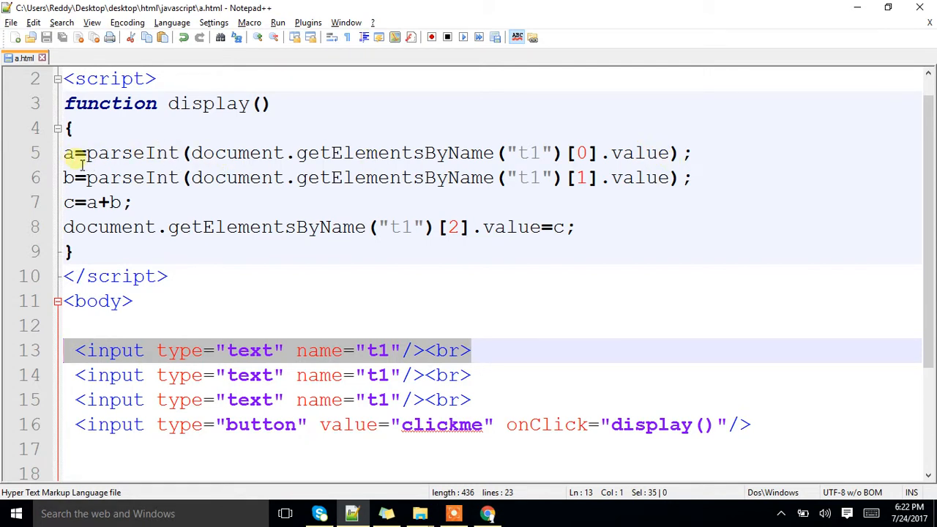
mouse_move(533, 177)
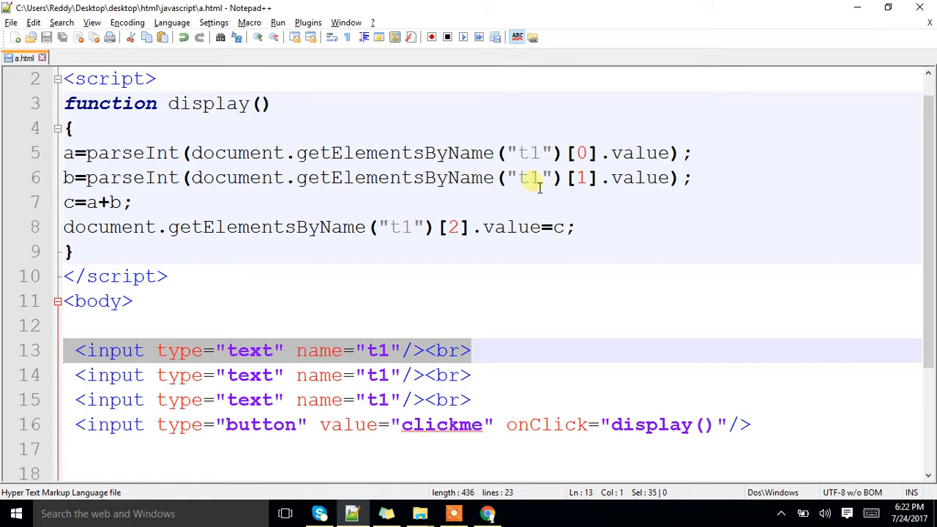
mouse_move(604, 177)
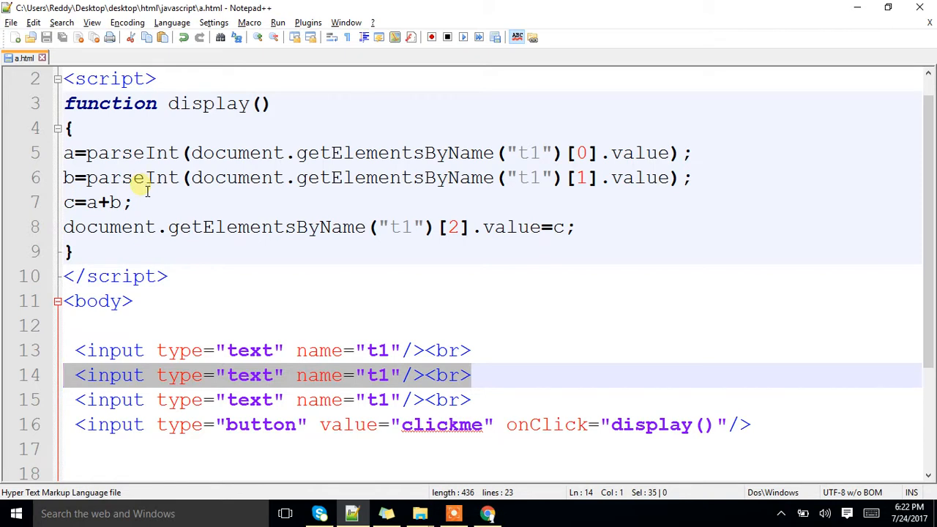
mouse_move(629, 245)
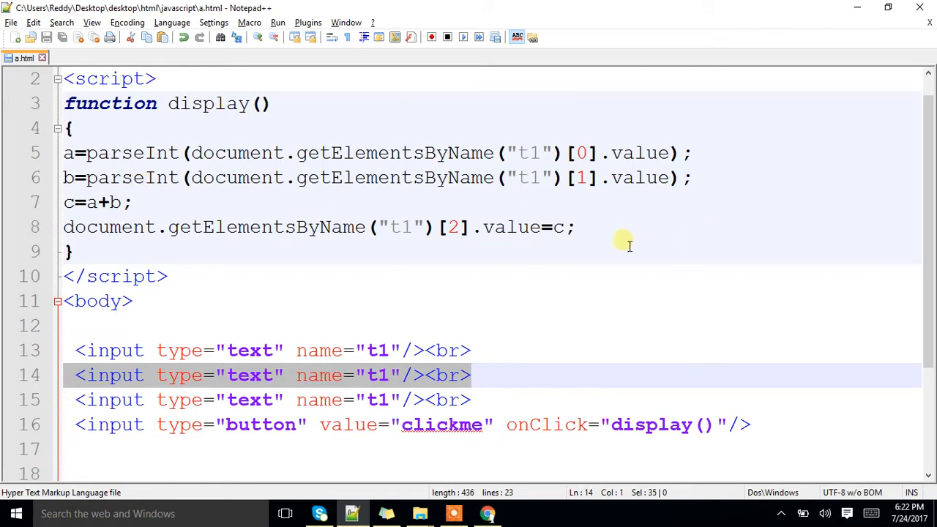
mouse_move(476, 255)
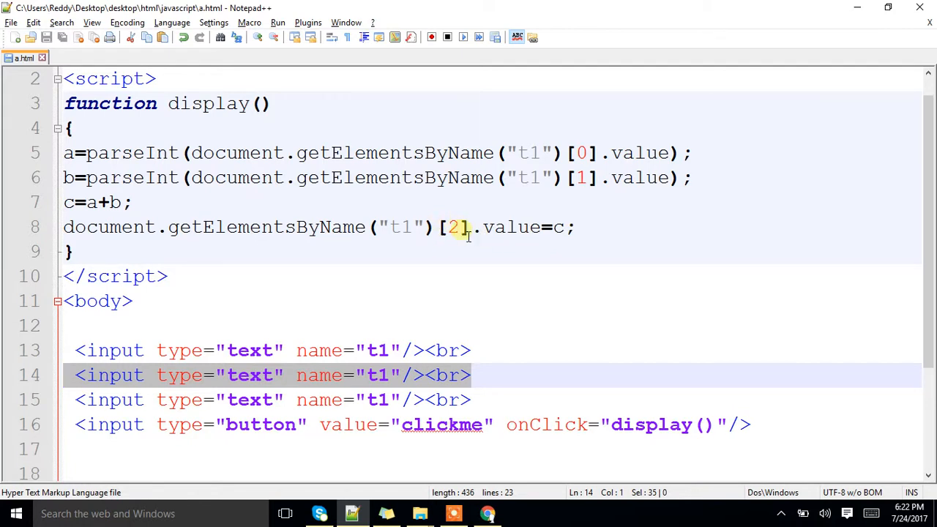
click(81, 400)
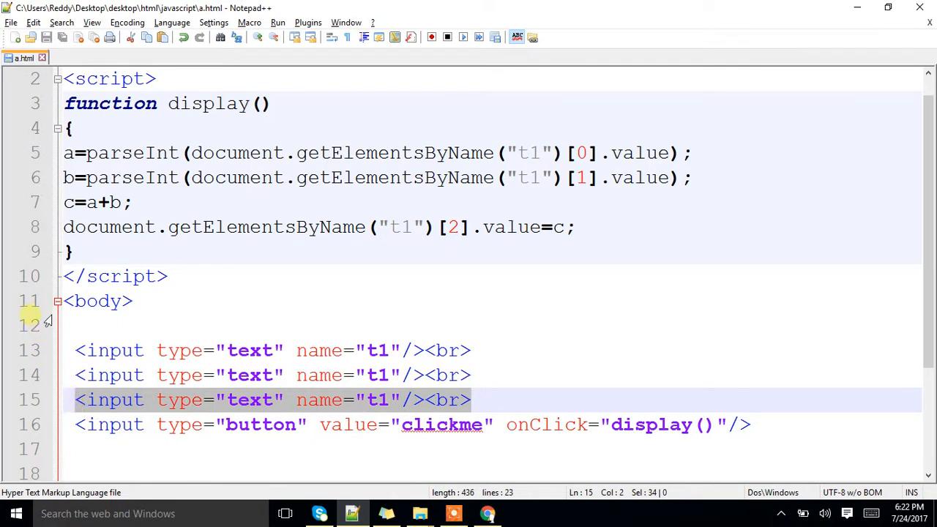
mouse_move(4, 297)
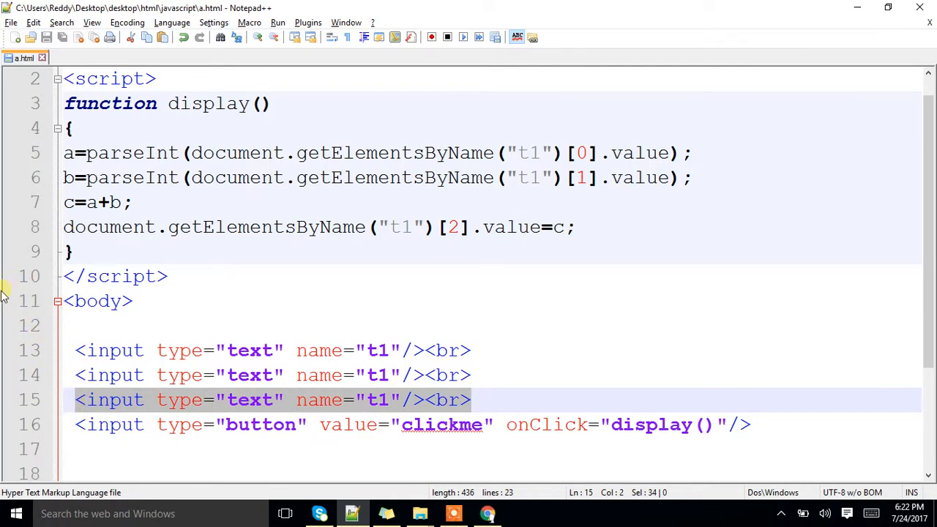